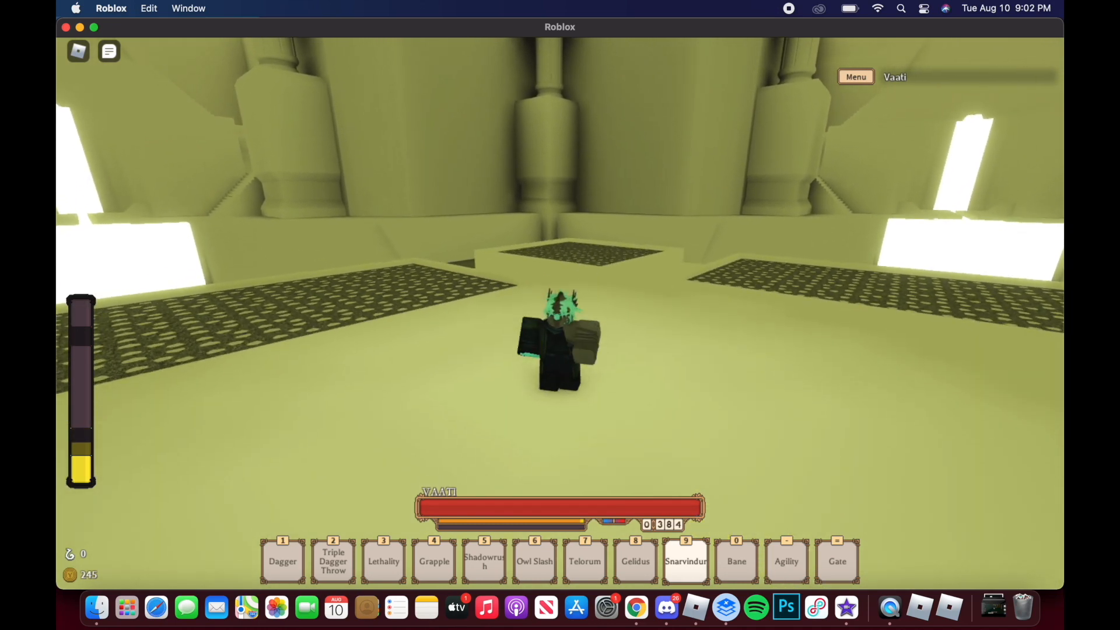
# Visit the LayerX project page, then launch LayerX and open Finder for the mana-bar PNG
pyautogui.click(634, 607)
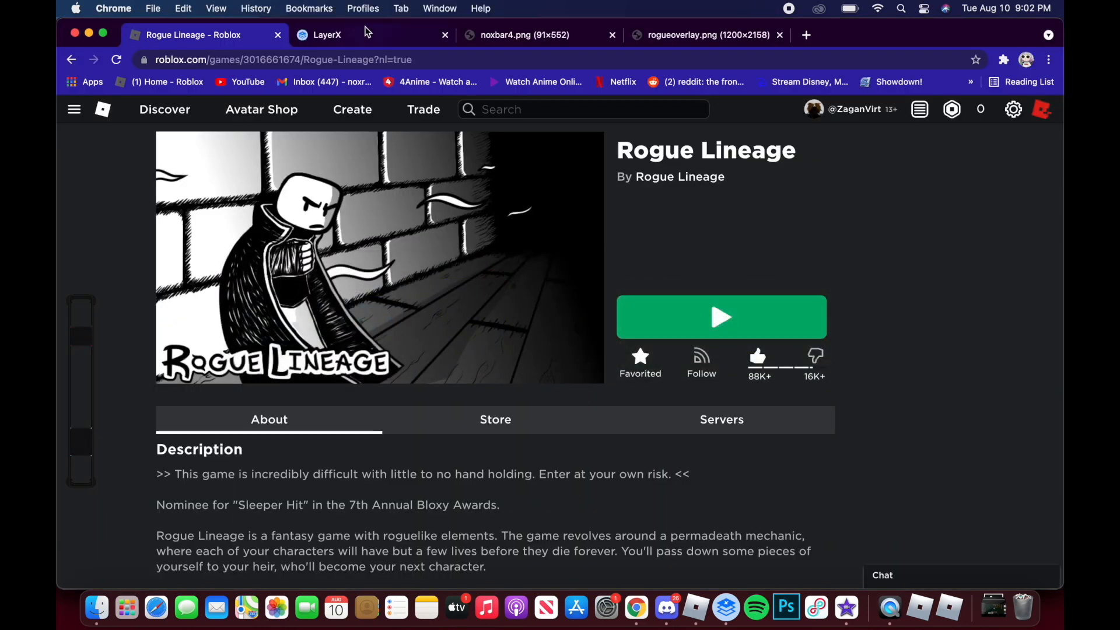
pyautogui.click(325, 34)
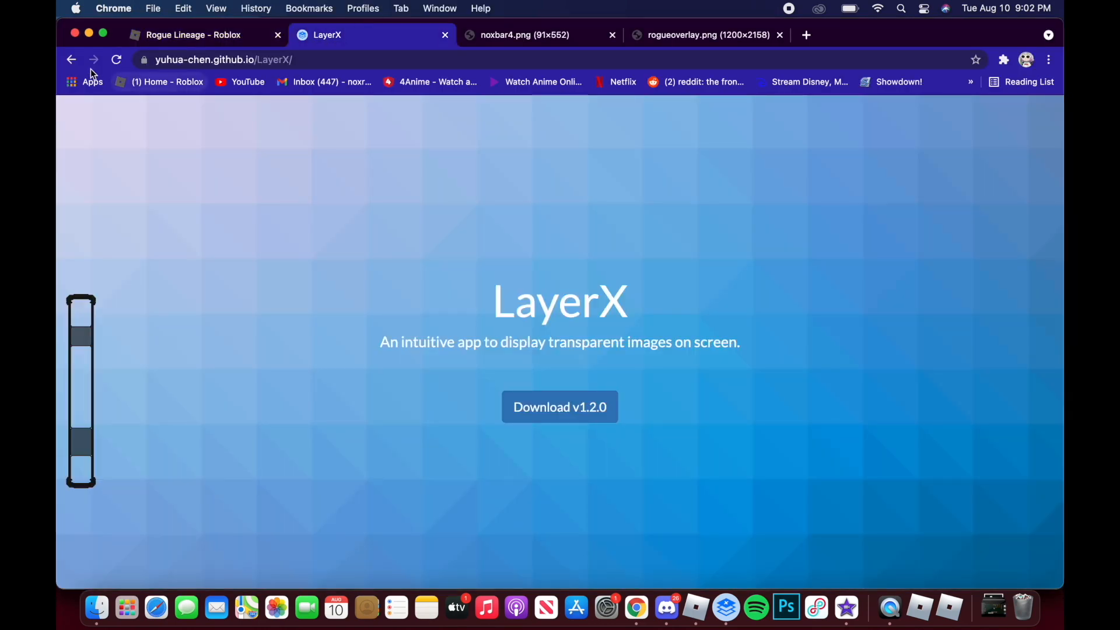
pyautogui.click(70, 60)
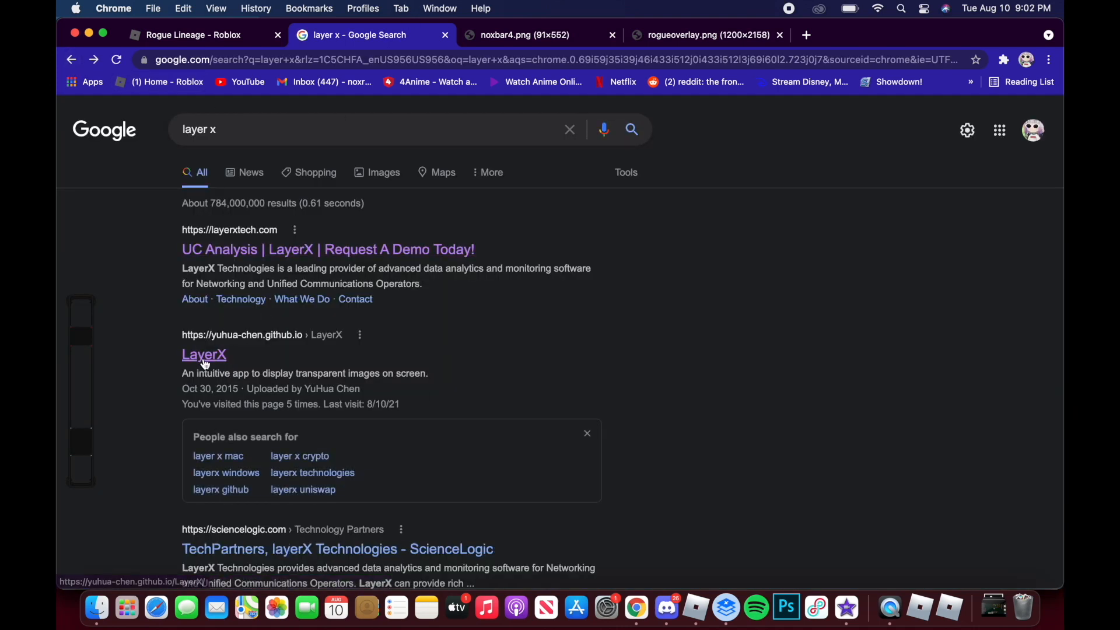
pyautogui.click(203, 354)
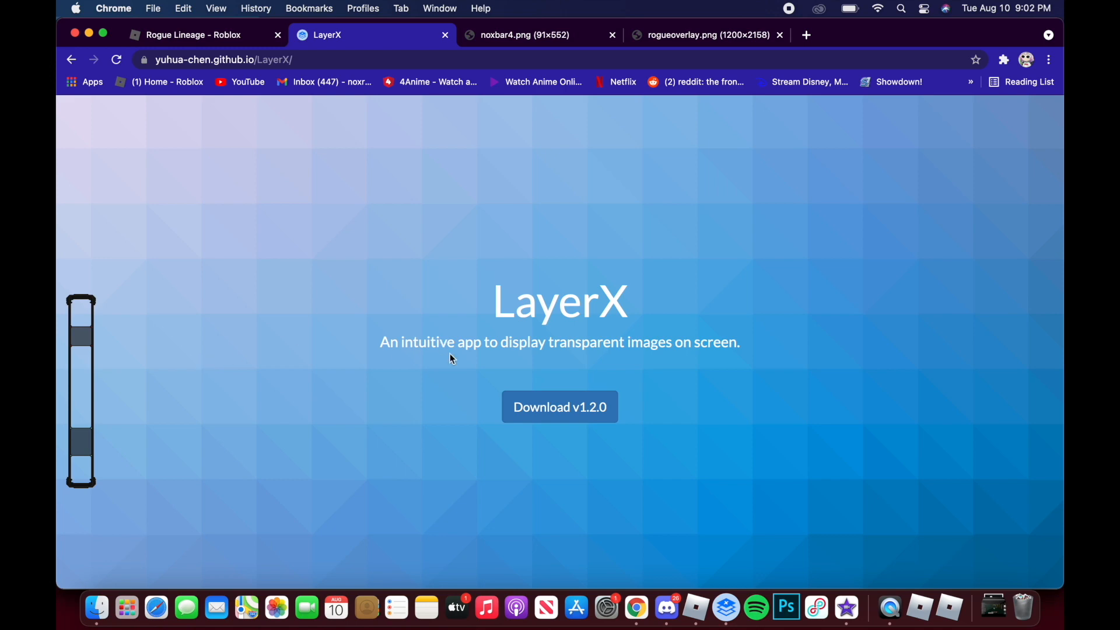
pyautogui.moveTo(646, 277)
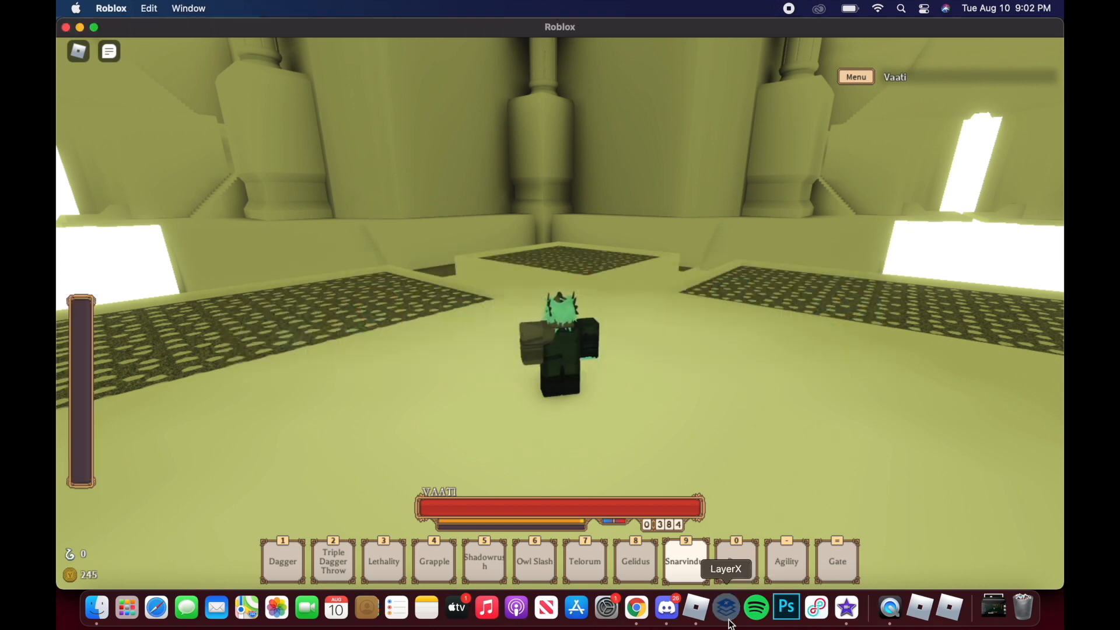
pyautogui.click(726, 608)
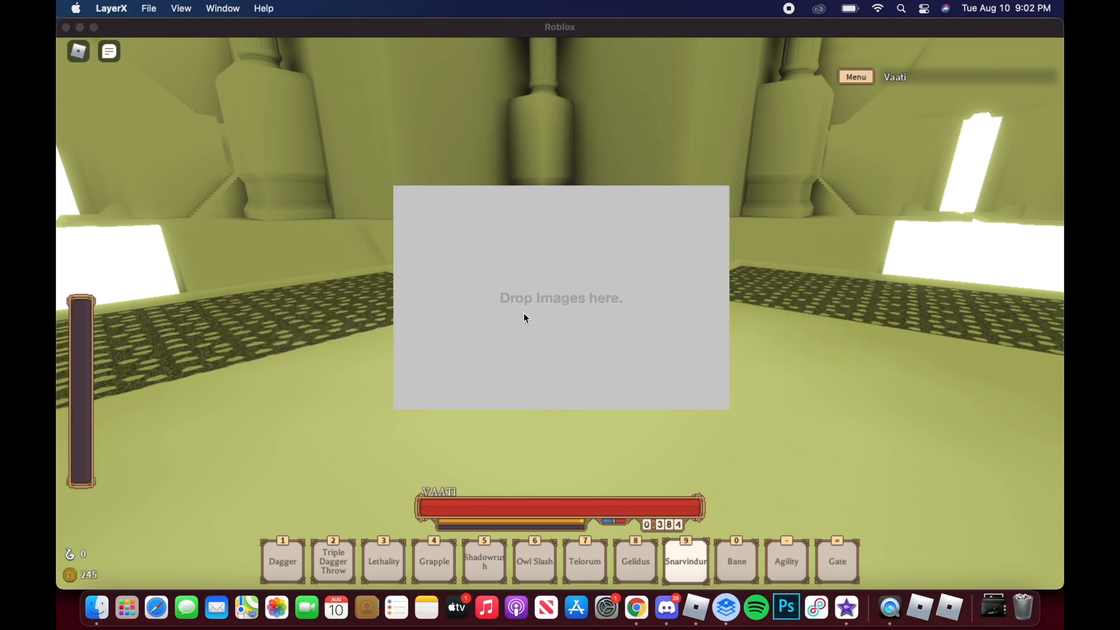
pyautogui.moveTo(96, 607)
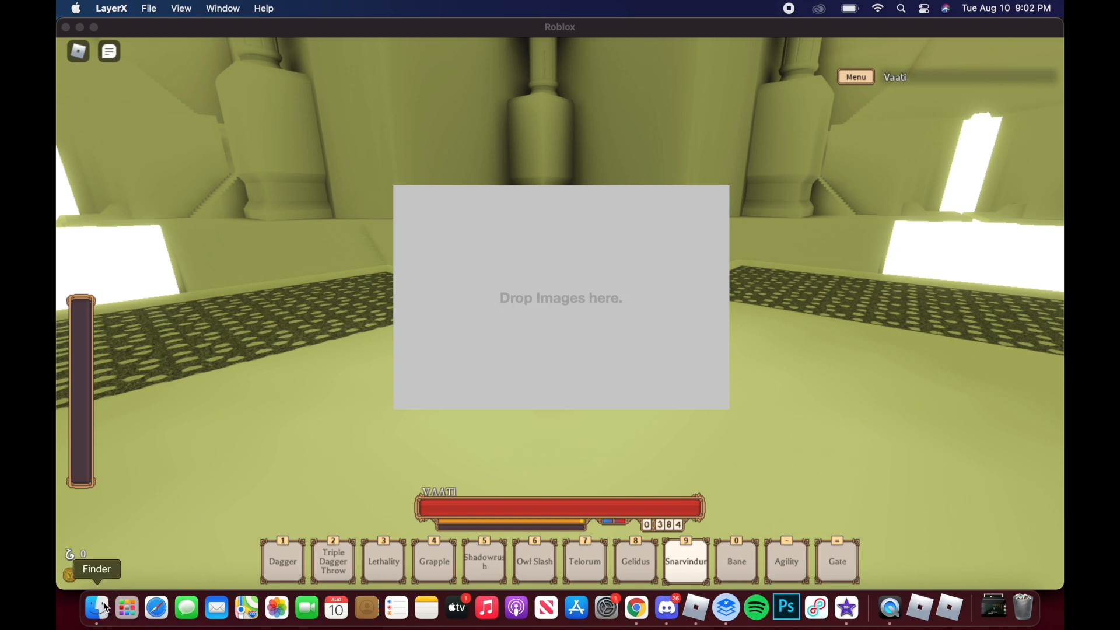
pyautogui.click(96, 607)
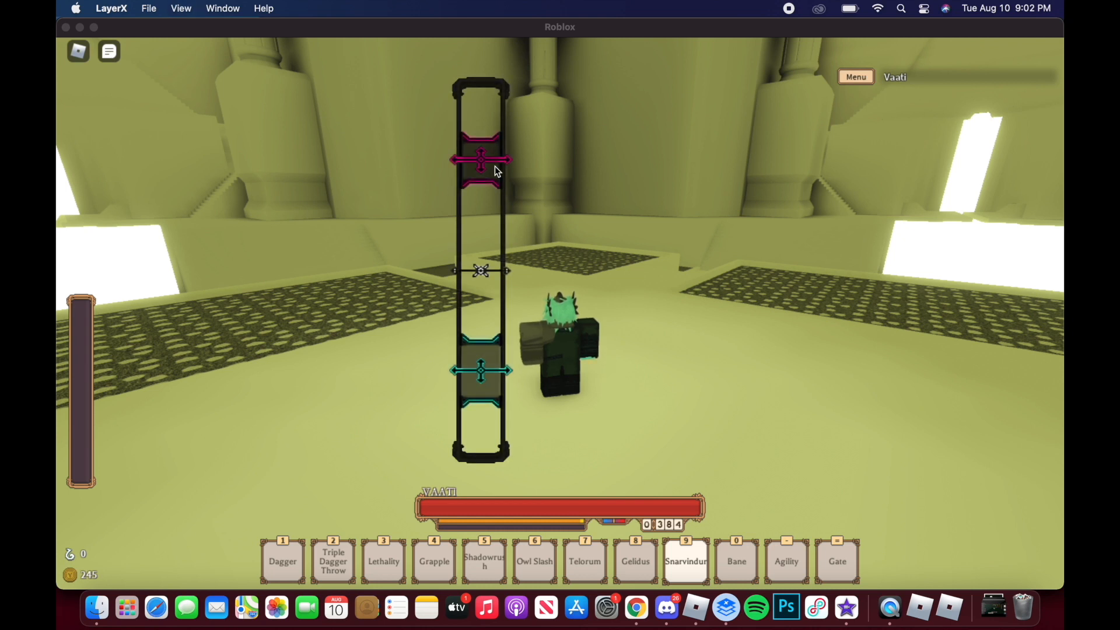
# Open the View menu's transparency and scaling options for the 223x329 bar overlay
pyautogui.click(180, 8)
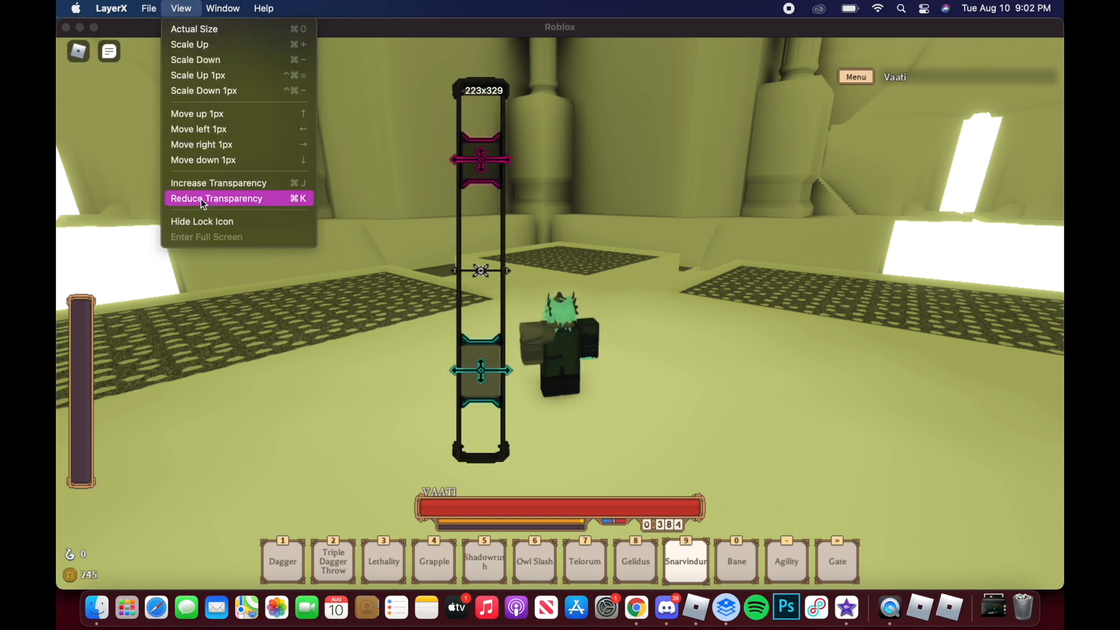
pyautogui.moveTo(430, 168)
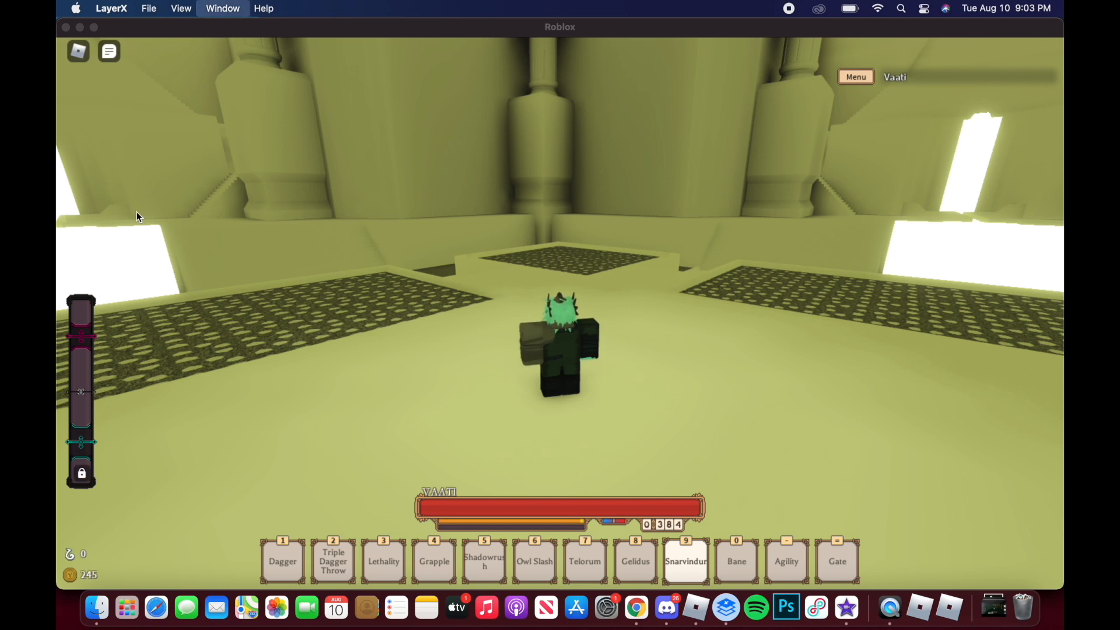
pyautogui.click(181, 8)
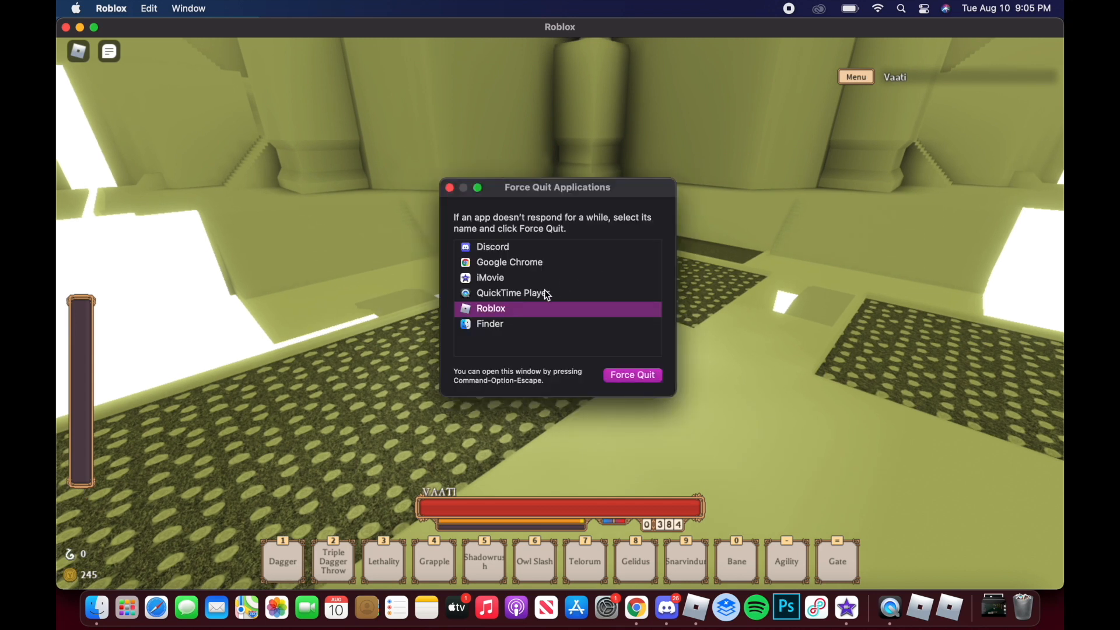
pyautogui.moveTo(573, 191)
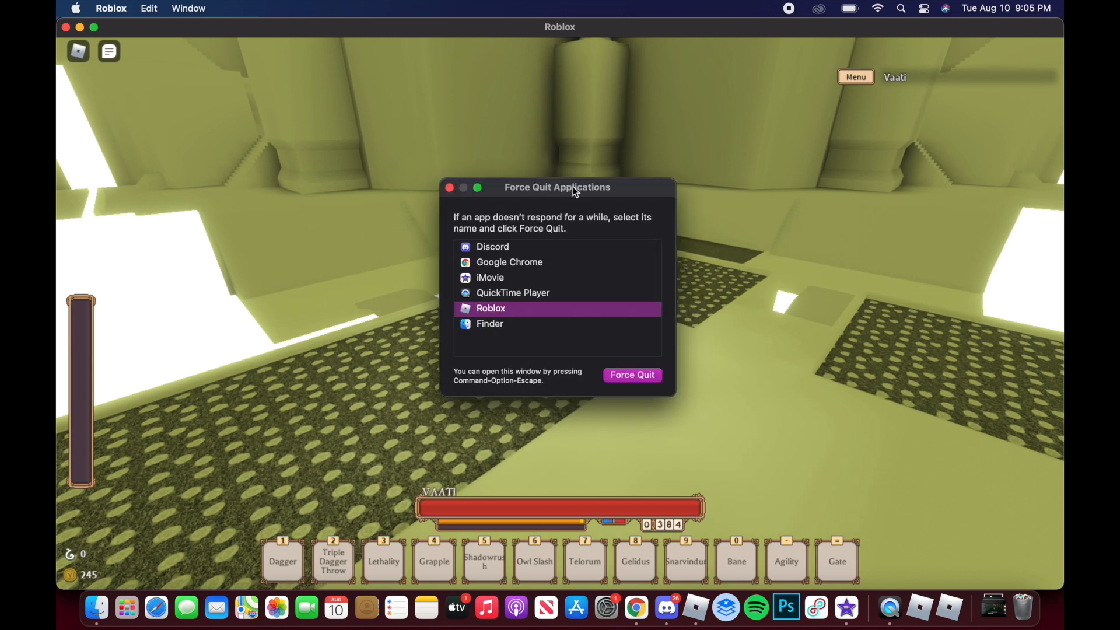
pyautogui.moveTo(495, 312)
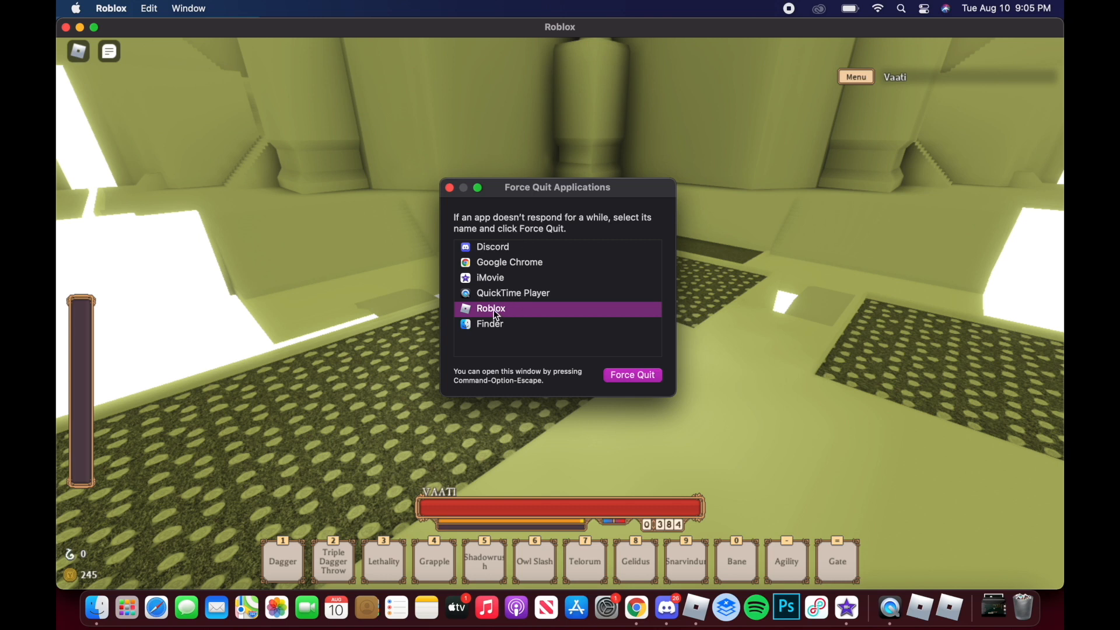
# Force quit Roblox from the Force Quit Applications list and confirm
pyautogui.click(631, 375)
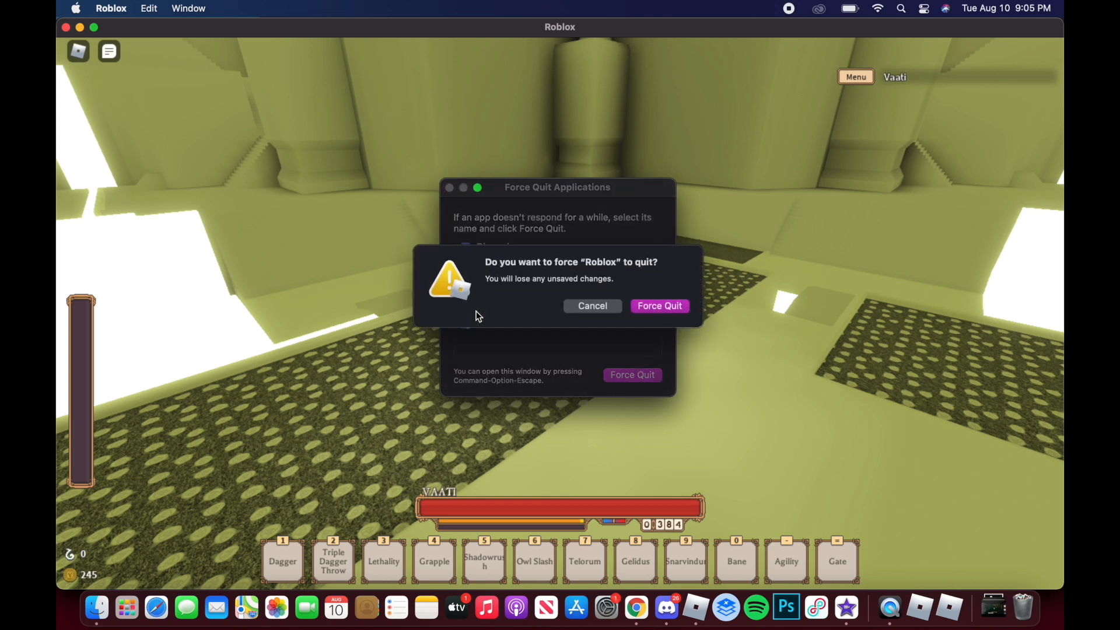
pyautogui.click(659, 305)
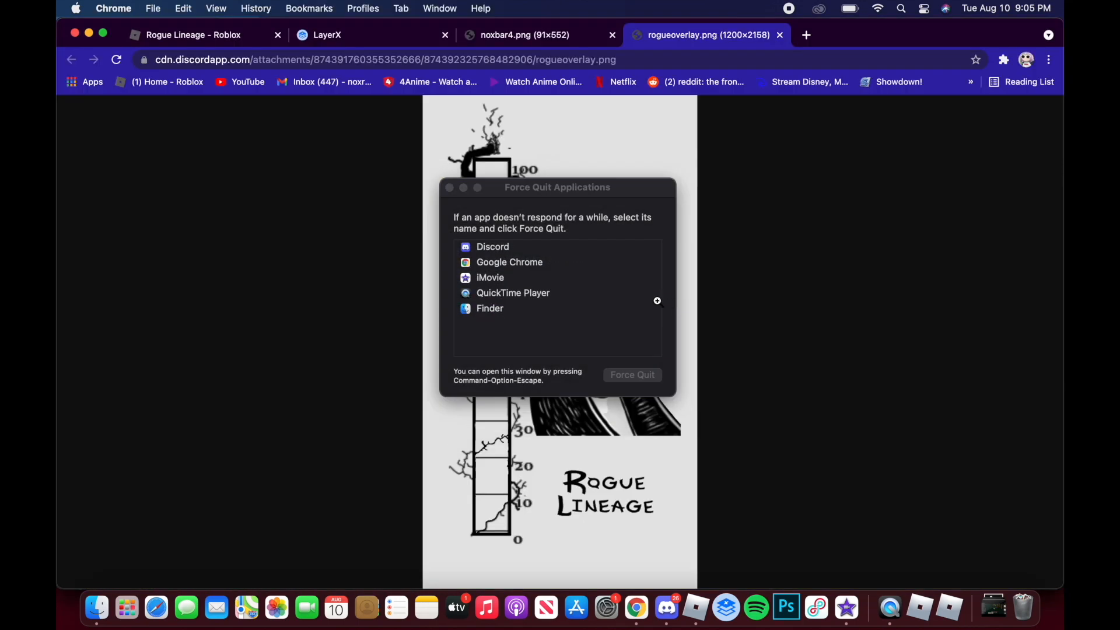
# Return to the Rogue Lineage tab and press Play twice to relaunch the game
pyautogui.click(192, 35)
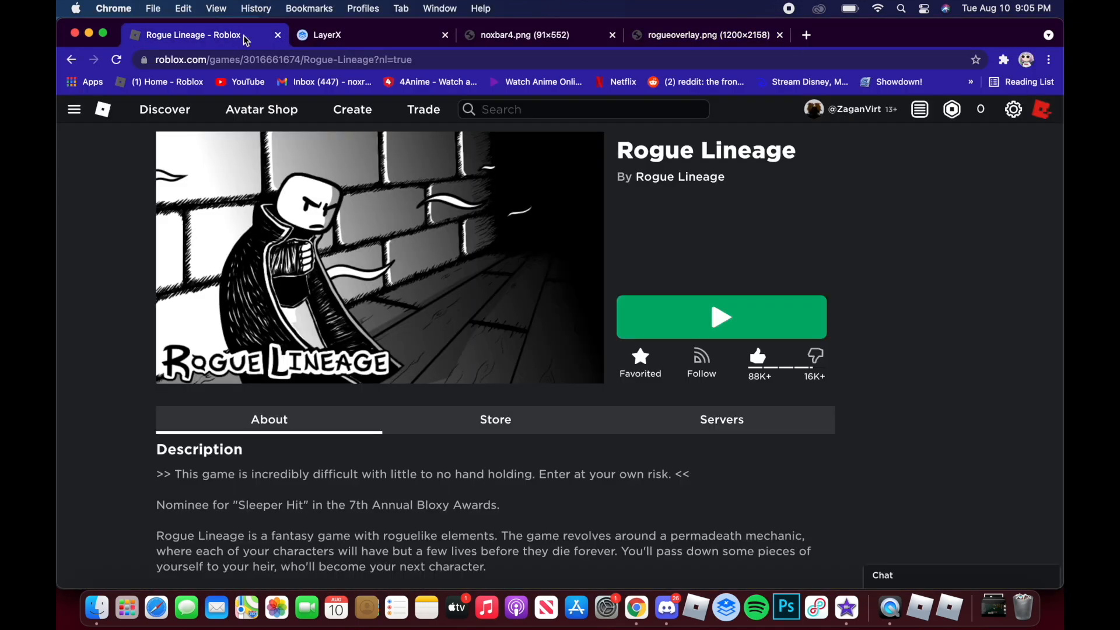
pyautogui.click(720, 317)
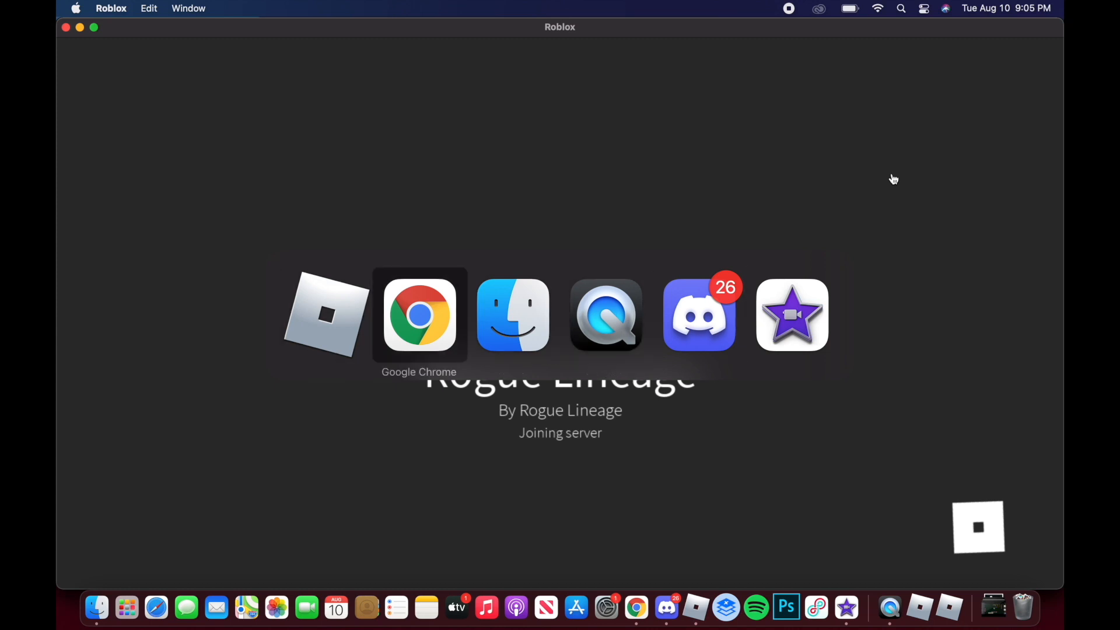
pyautogui.click(419, 315)
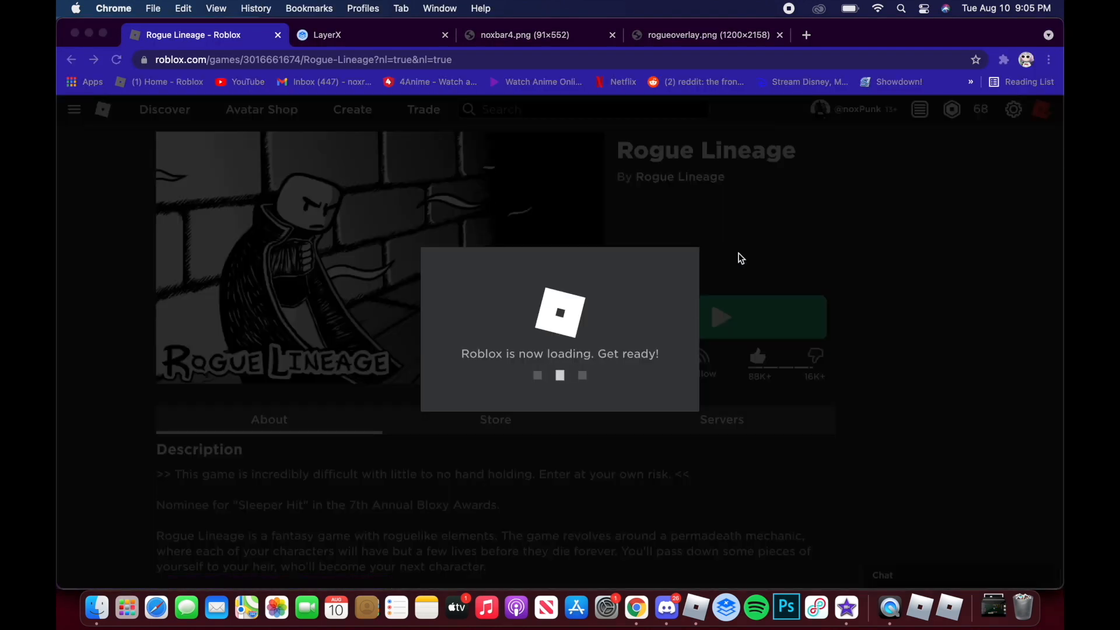